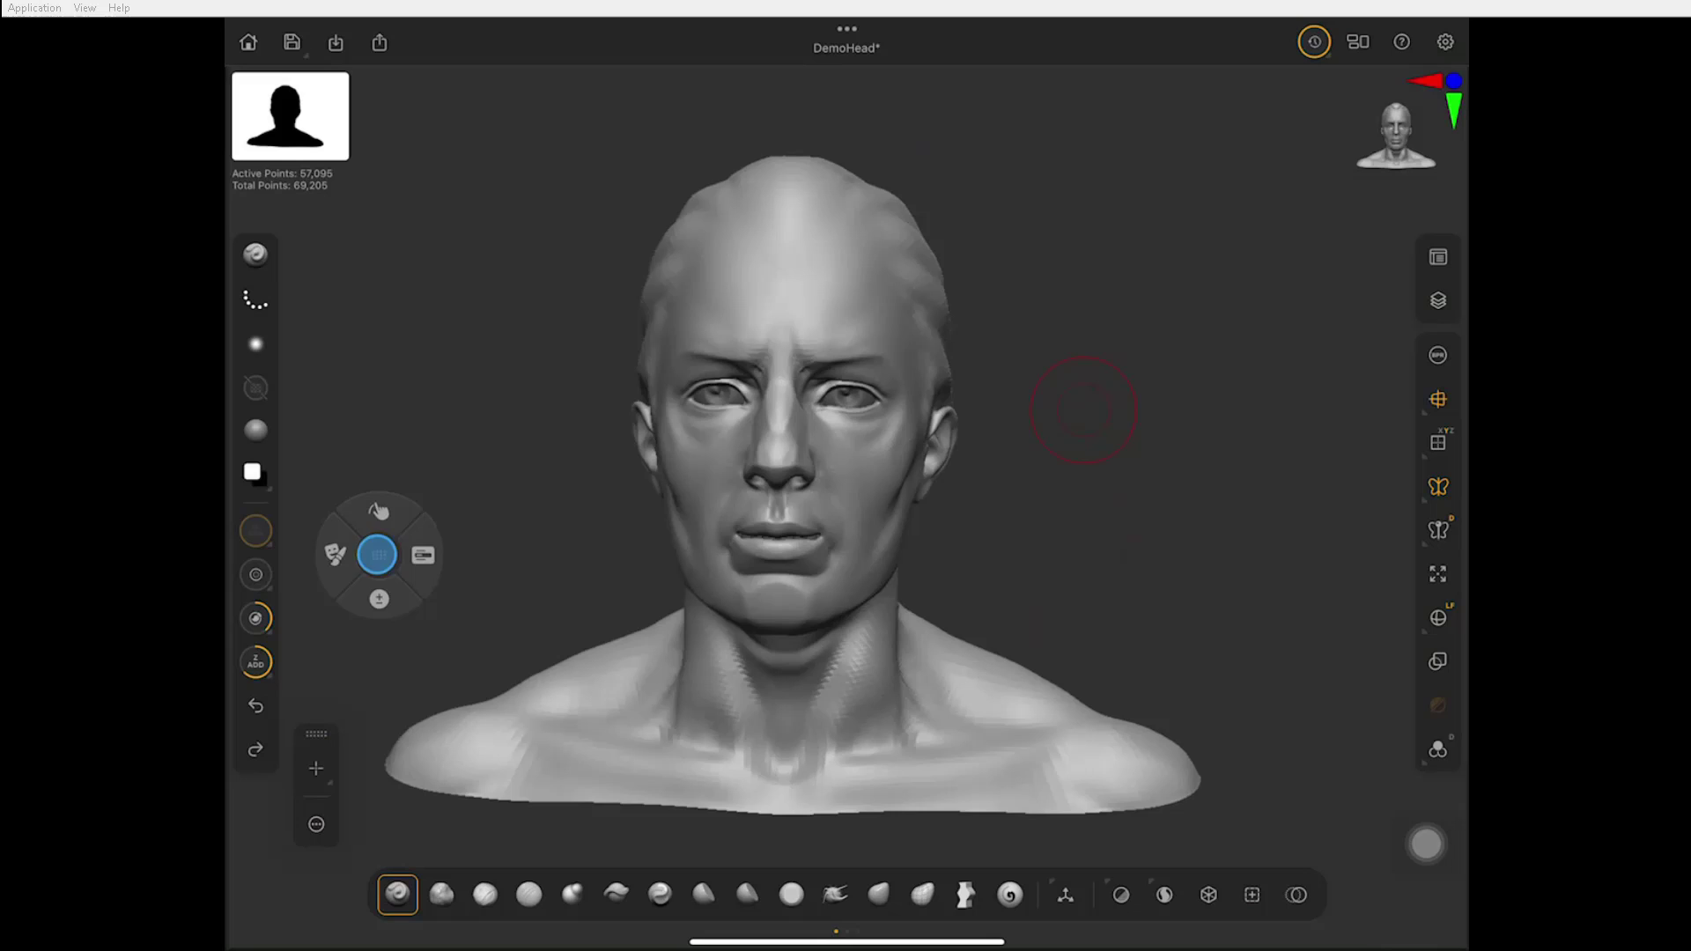
- Reposition the modifier wheel to a new spot over the canvas by its outer ring
drag(378, 555, 432, 572)
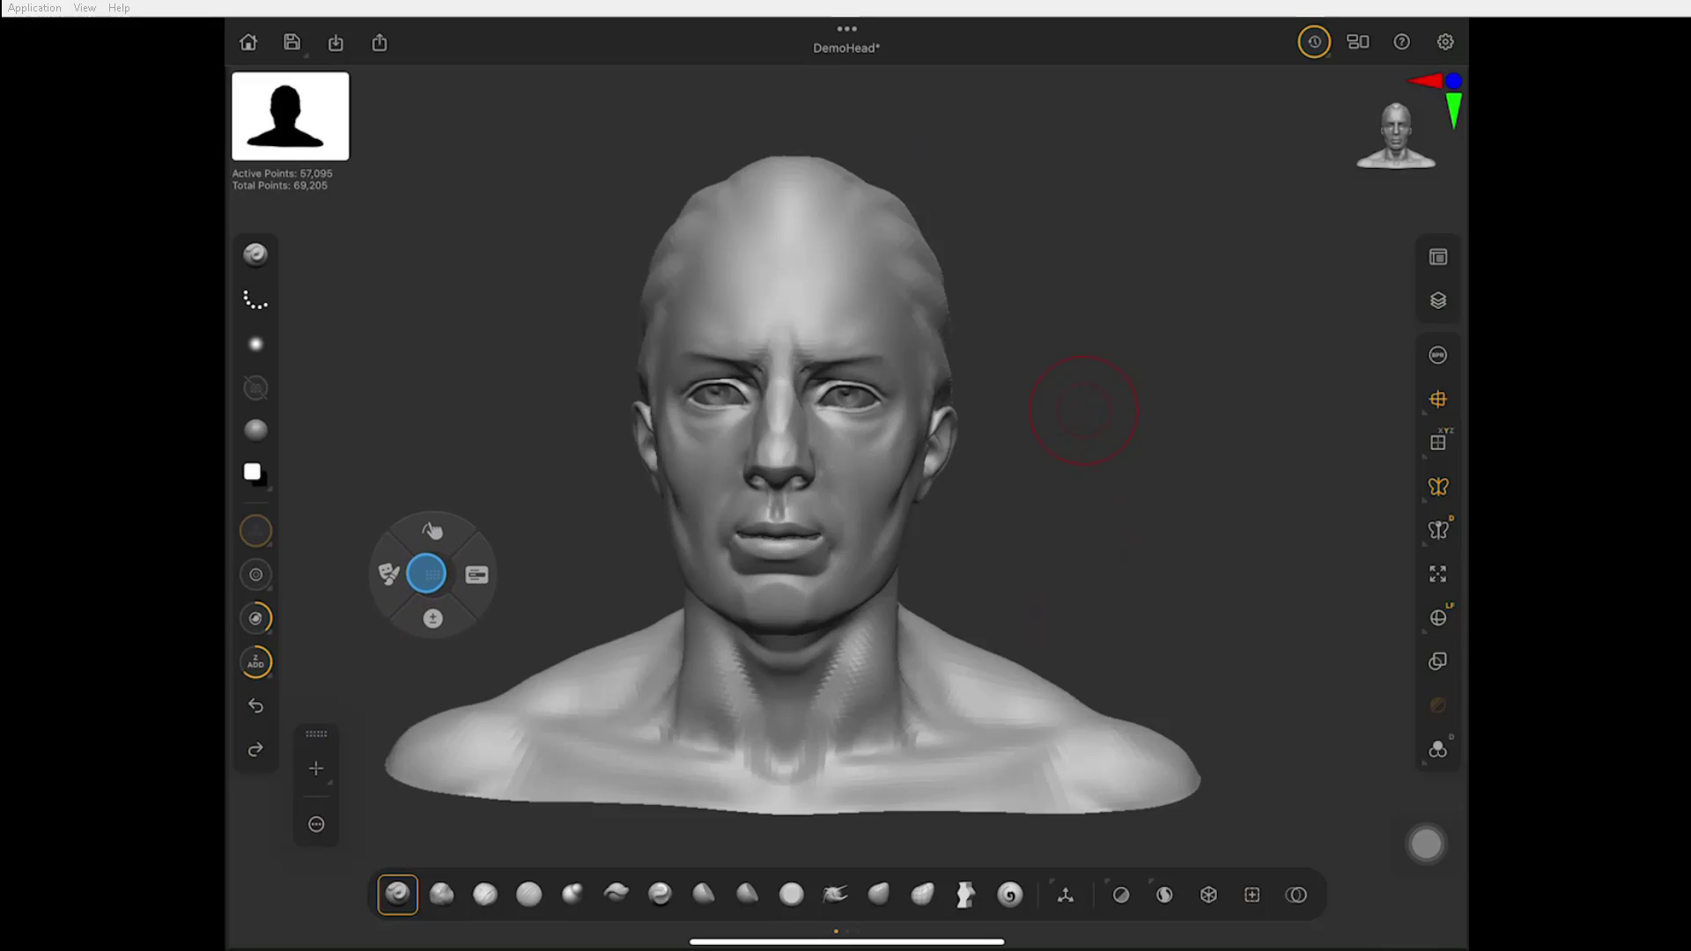
drag(426, 572, 366, 616)
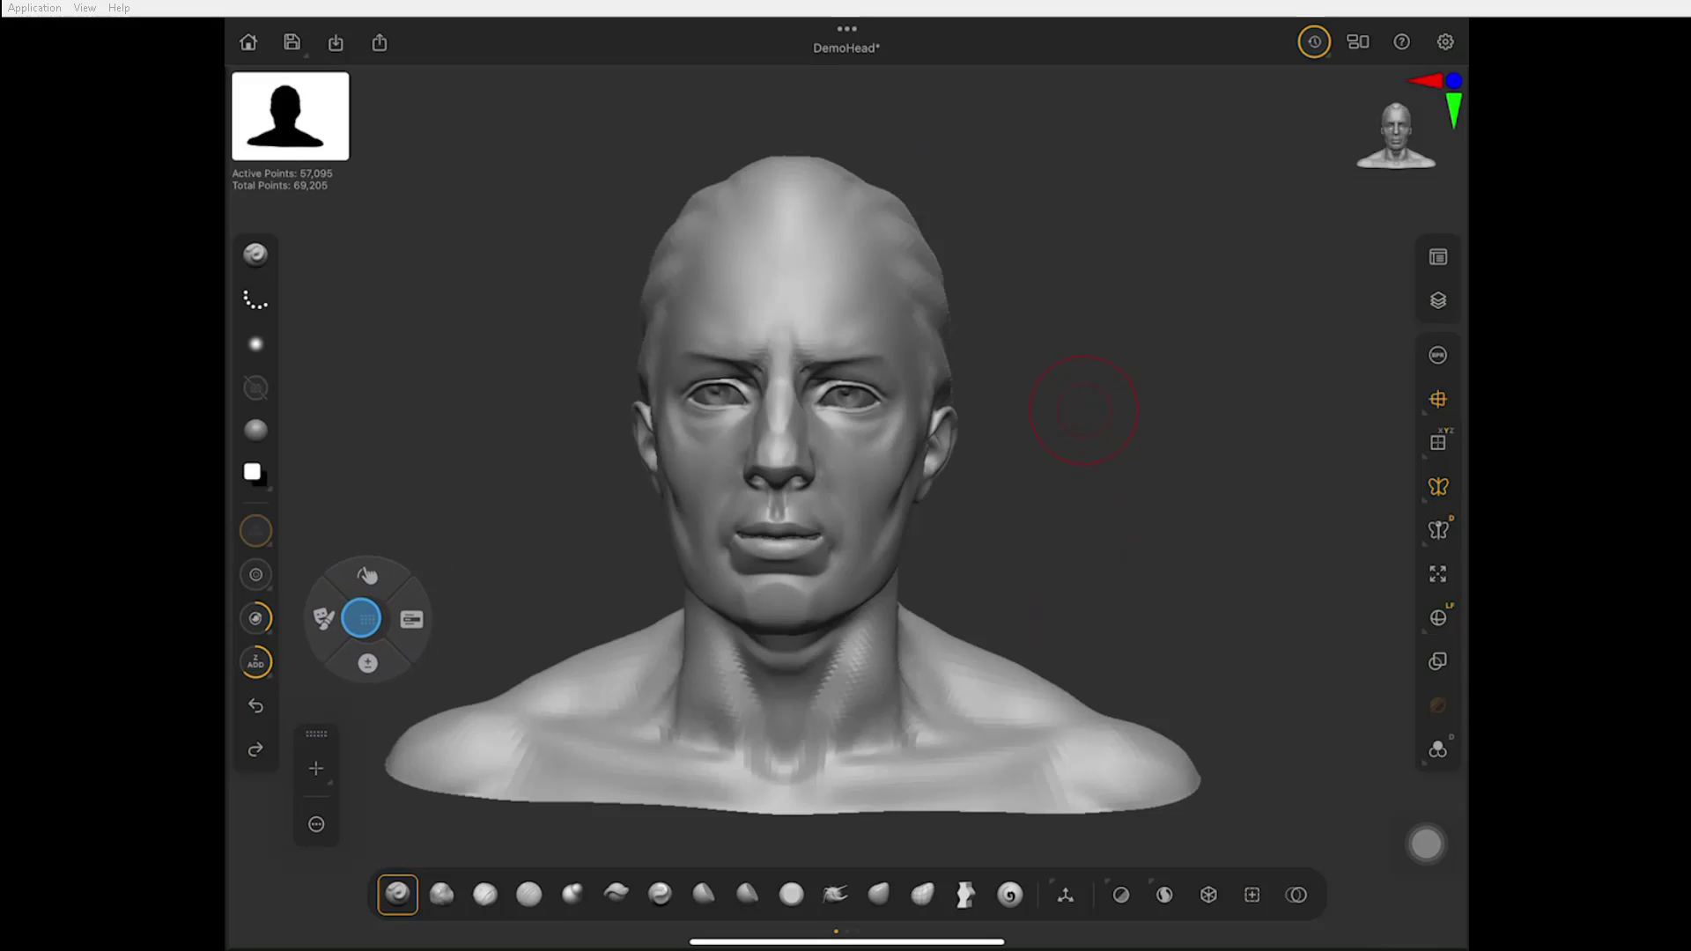
- Review the UI settings showing Modifier Wheel size Medium and Action Icons icon set
click(366, 618)
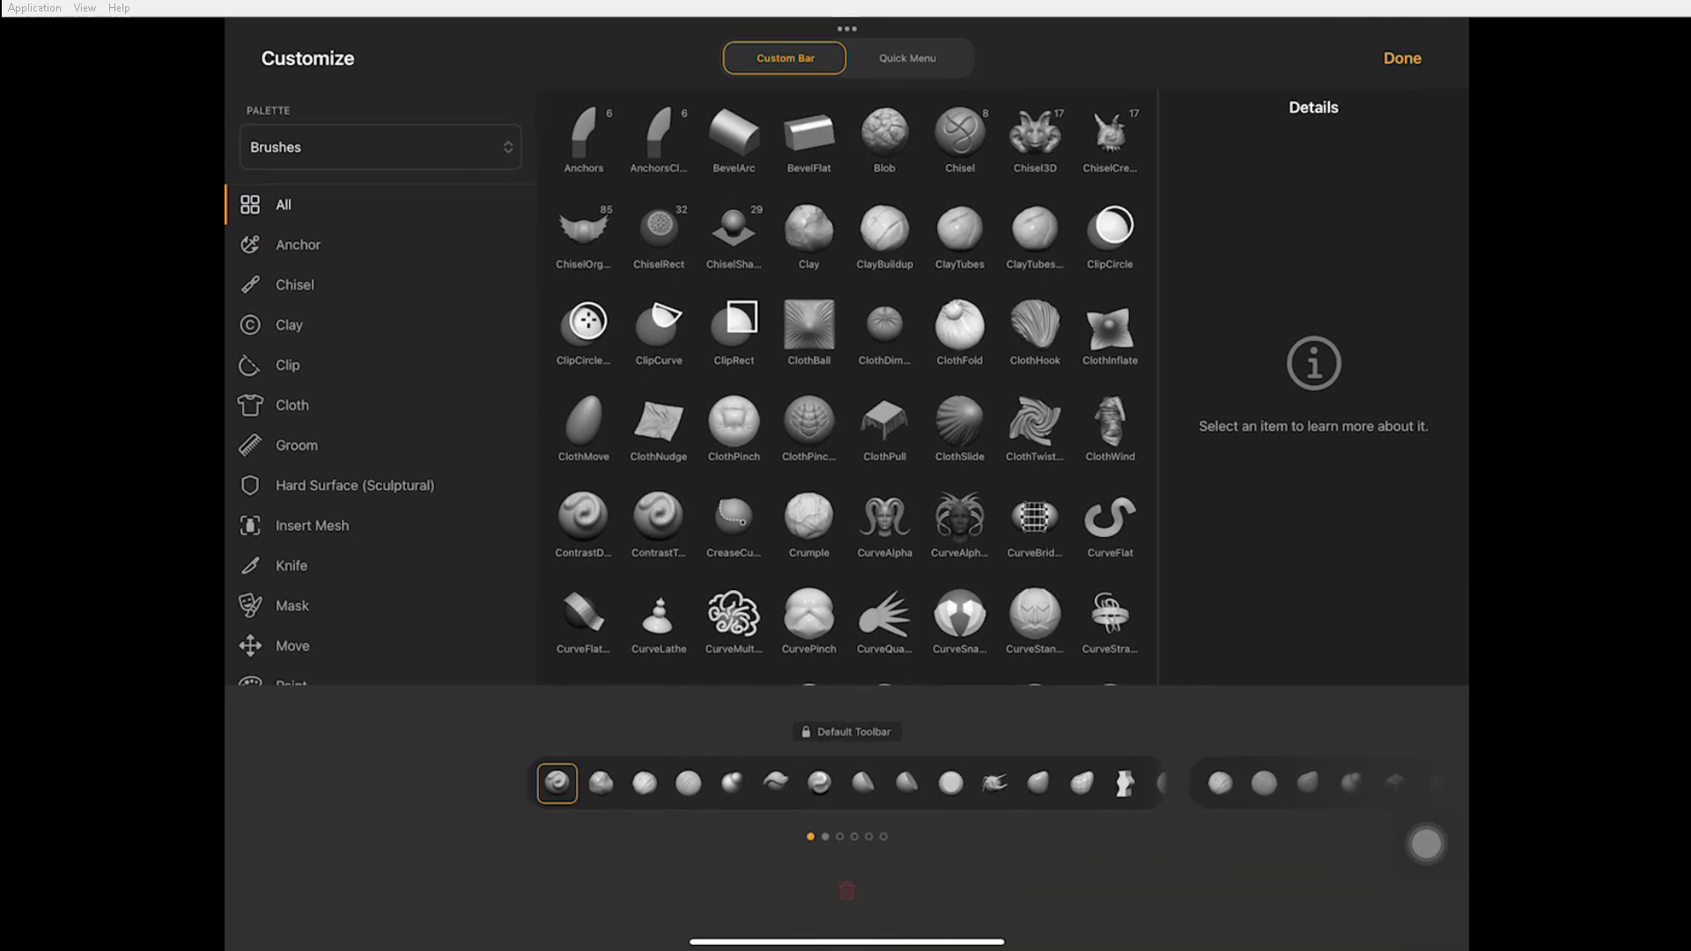
click(1400, 58)
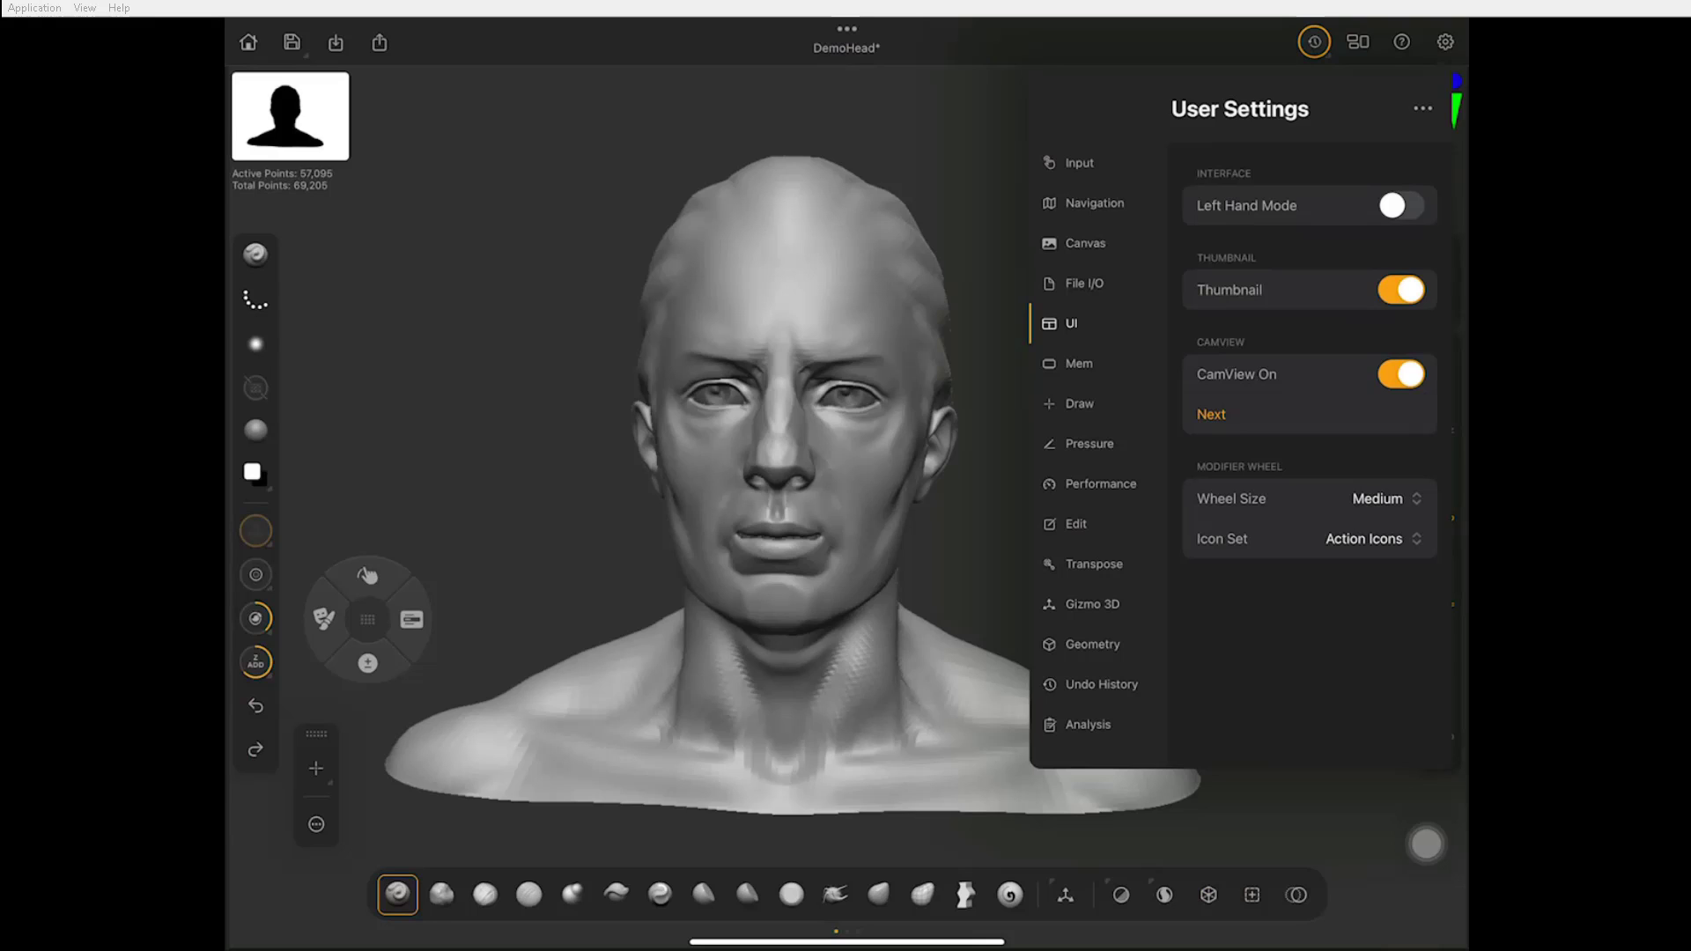
click(1395, 205)
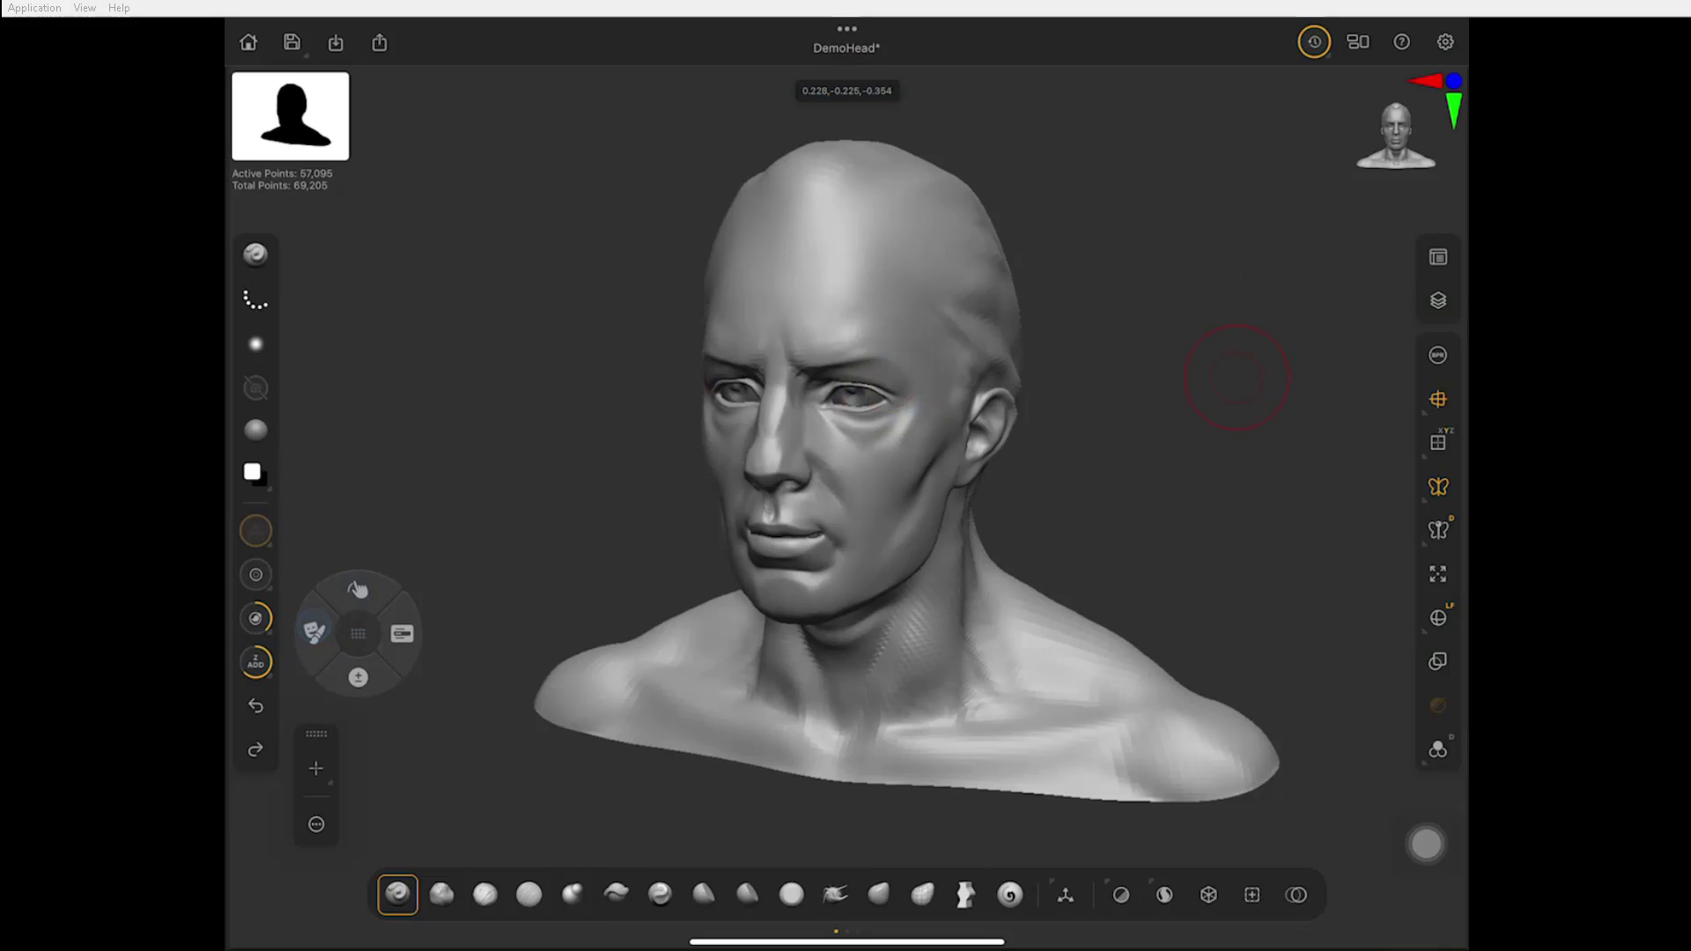
- Smooth the forehead dent on the rotated head using the Shift modifier
click(358, 676)
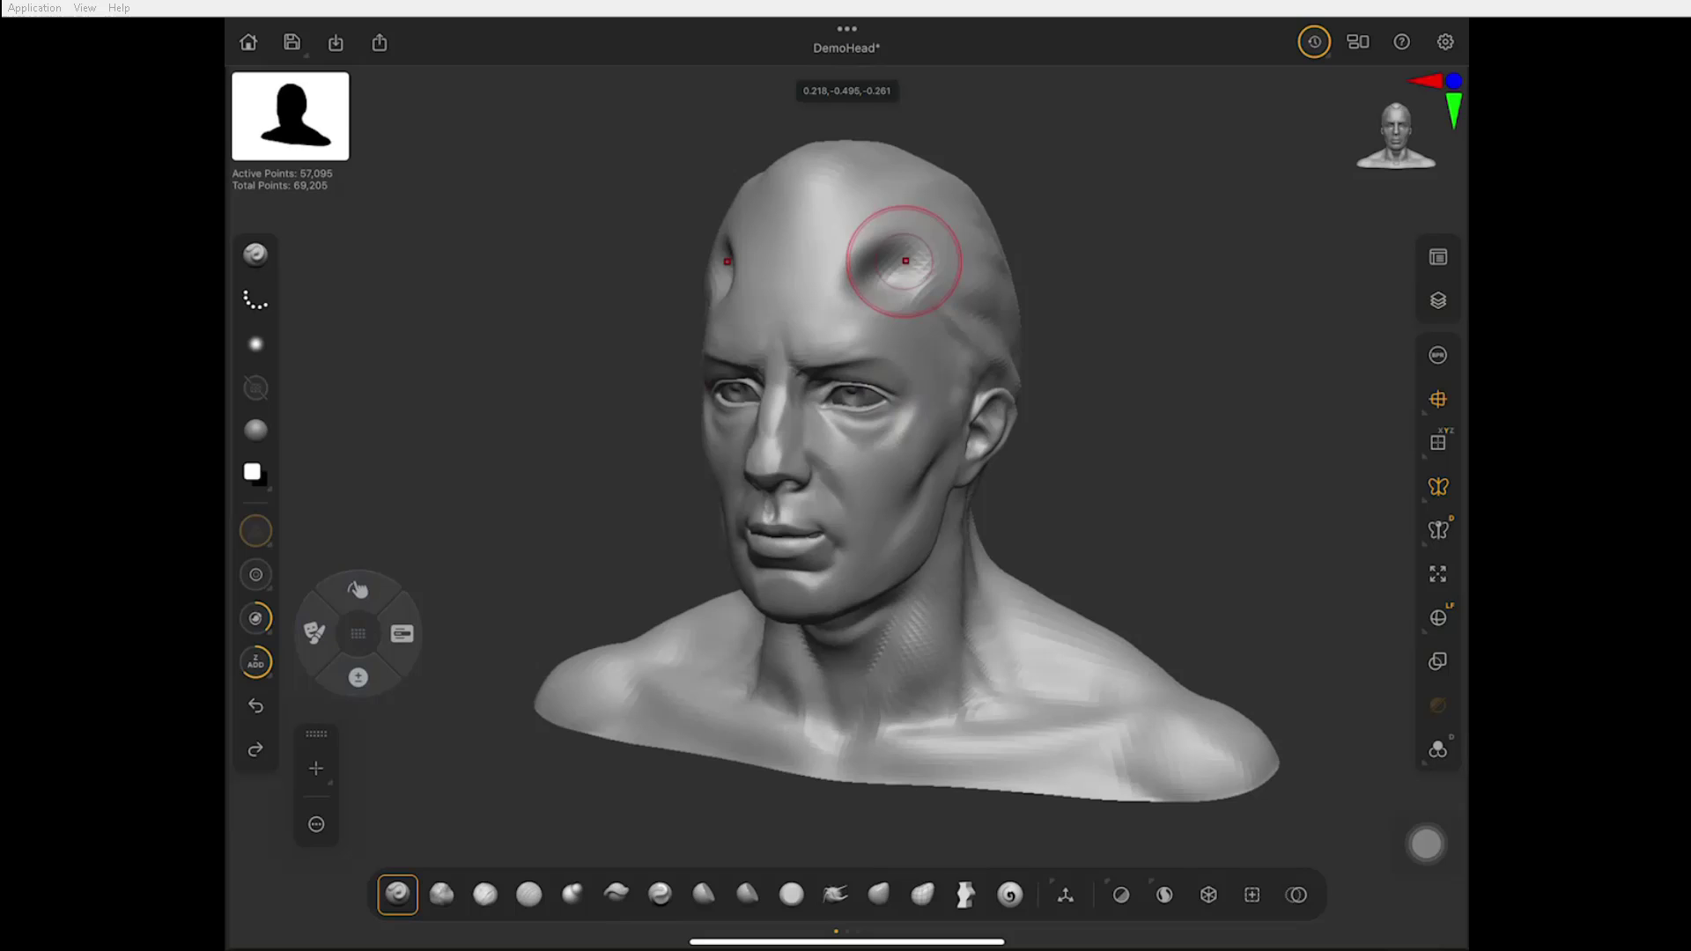
drag(903, 260, 891, 268)
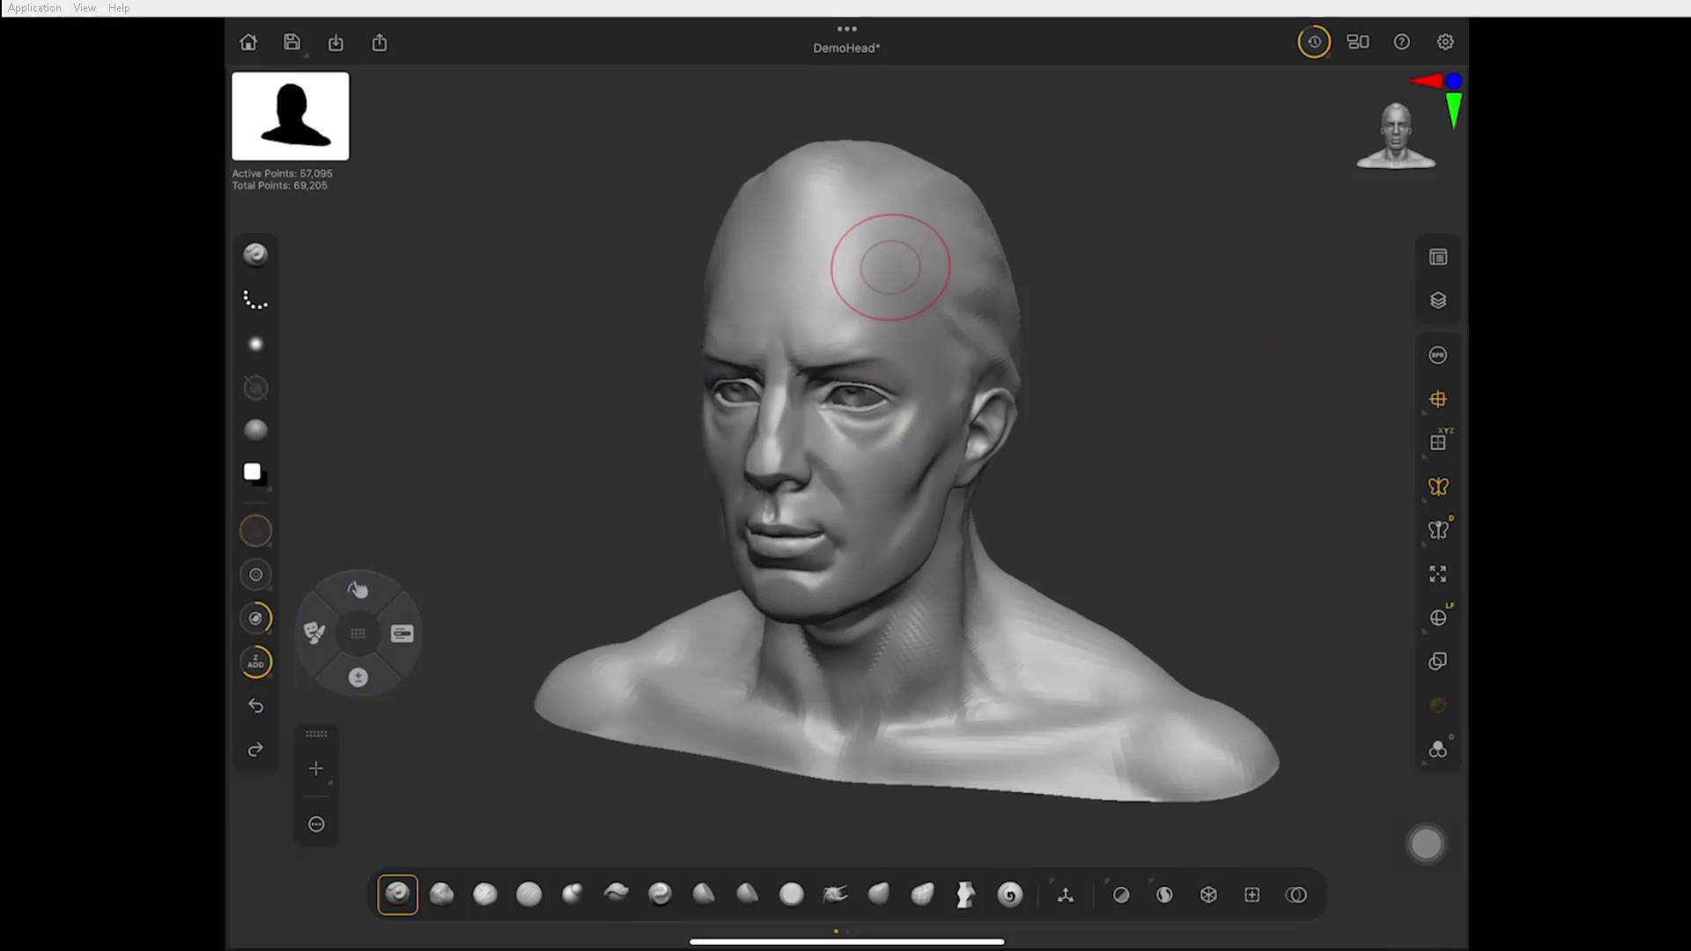
click(358, 634)
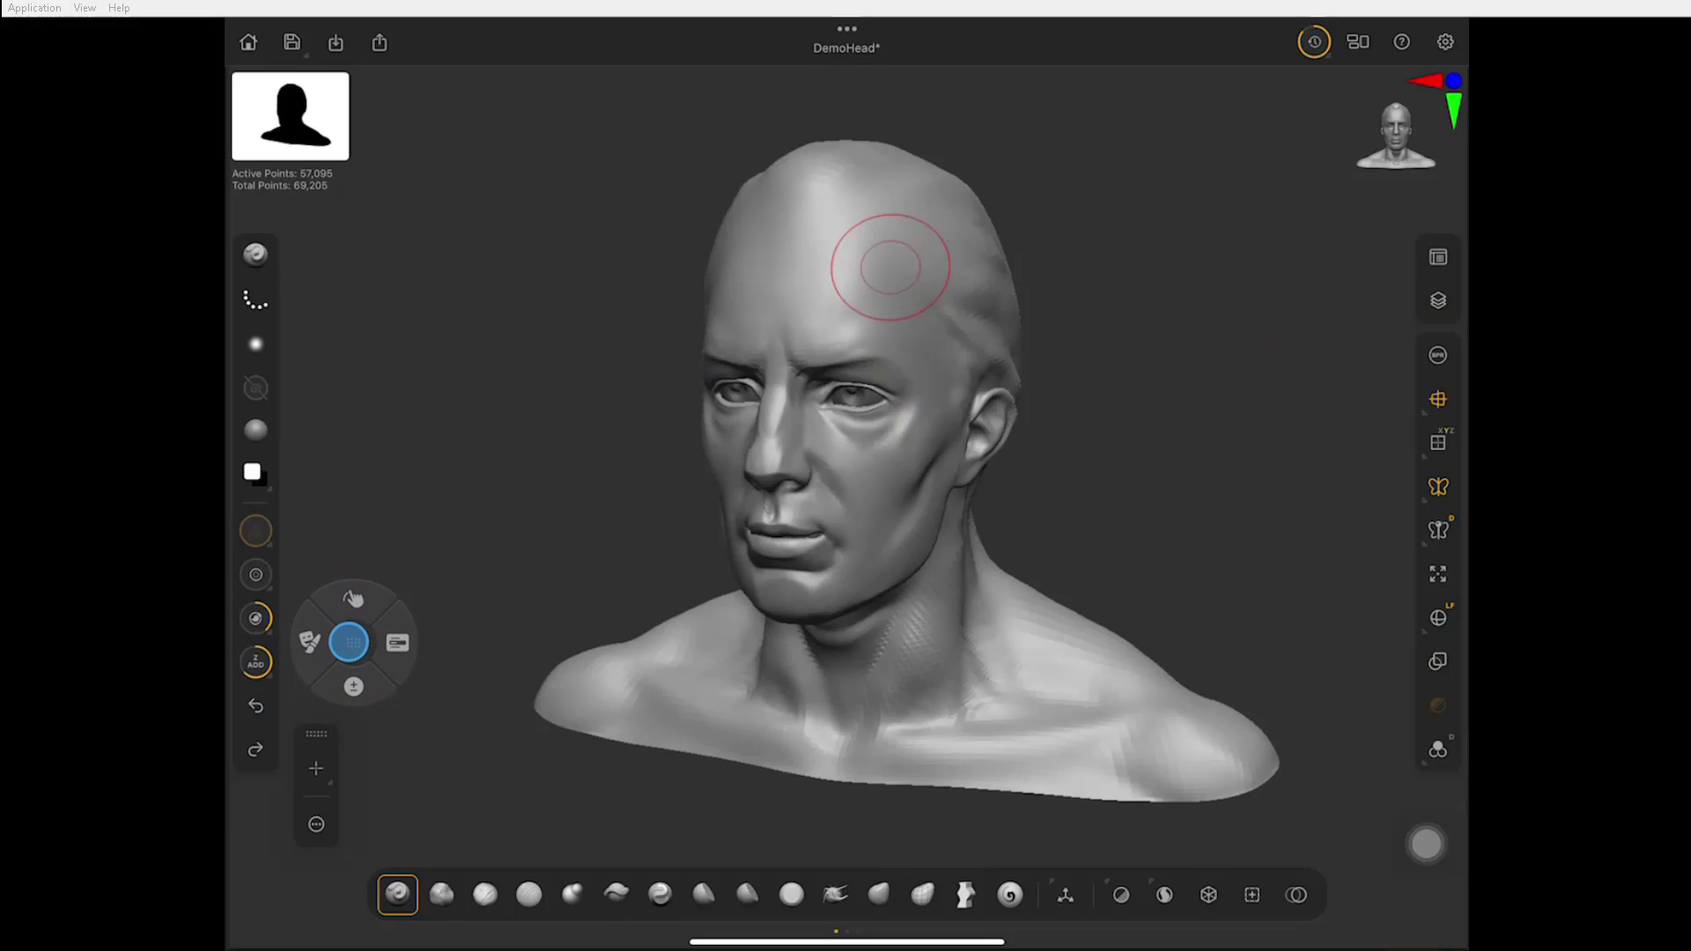
- Bring up the Quick Menu showing Draw Size 64, Focal Shift 0 and Z Intensity 25
click(397, 643)
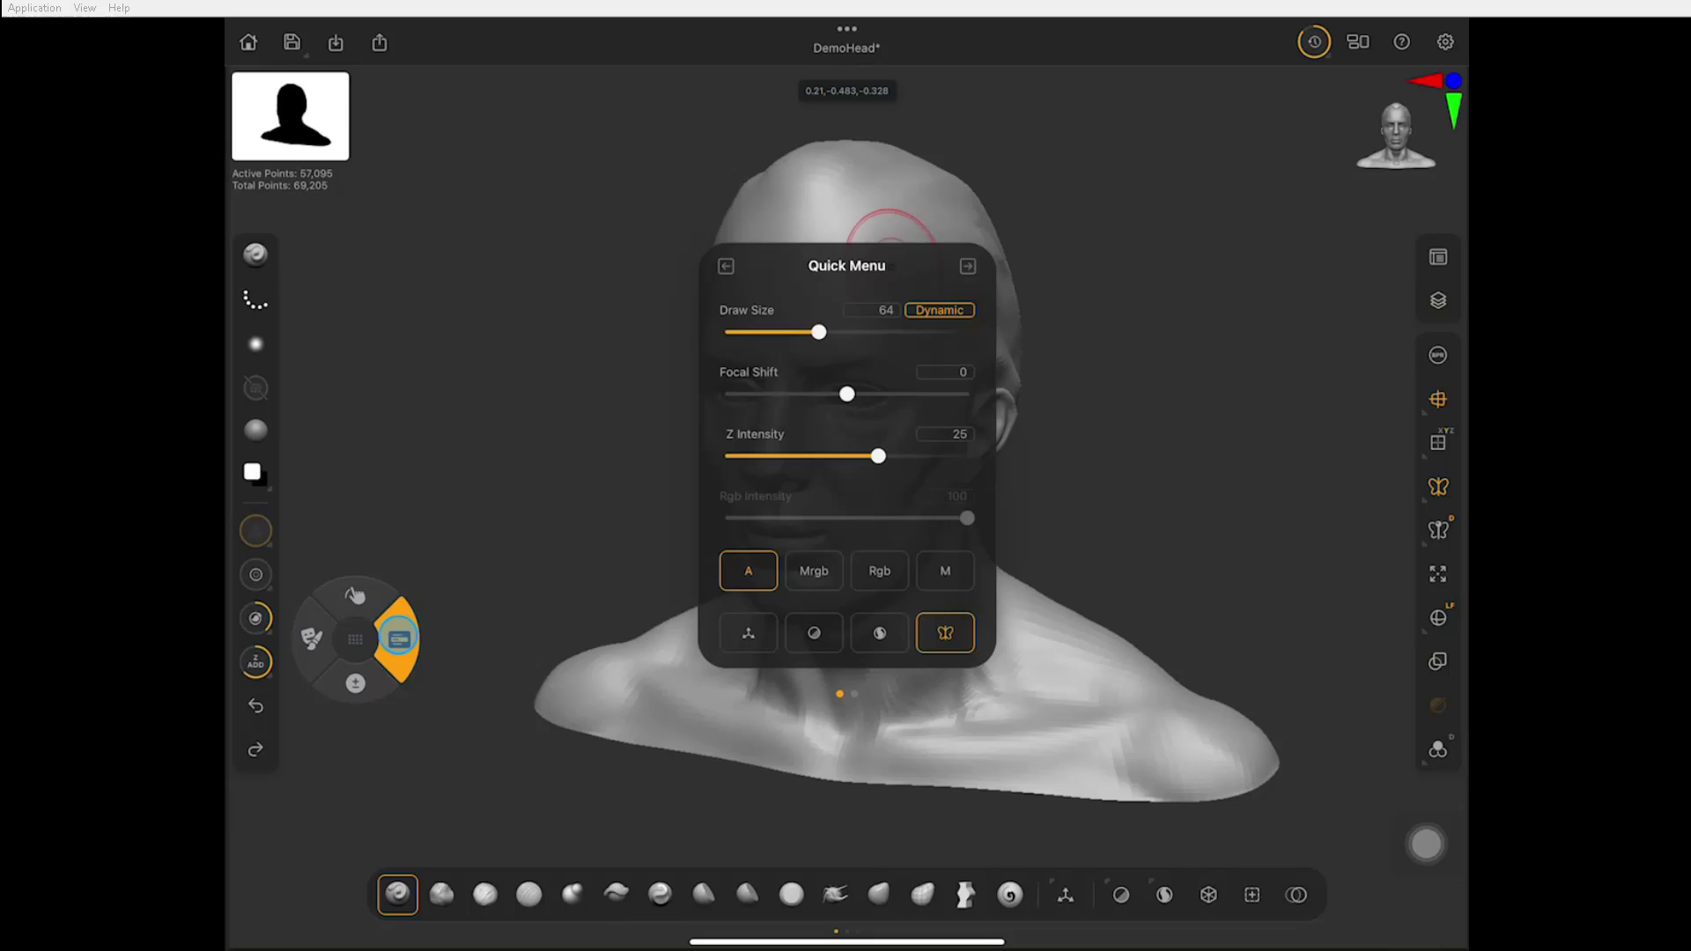
click(398, 638)
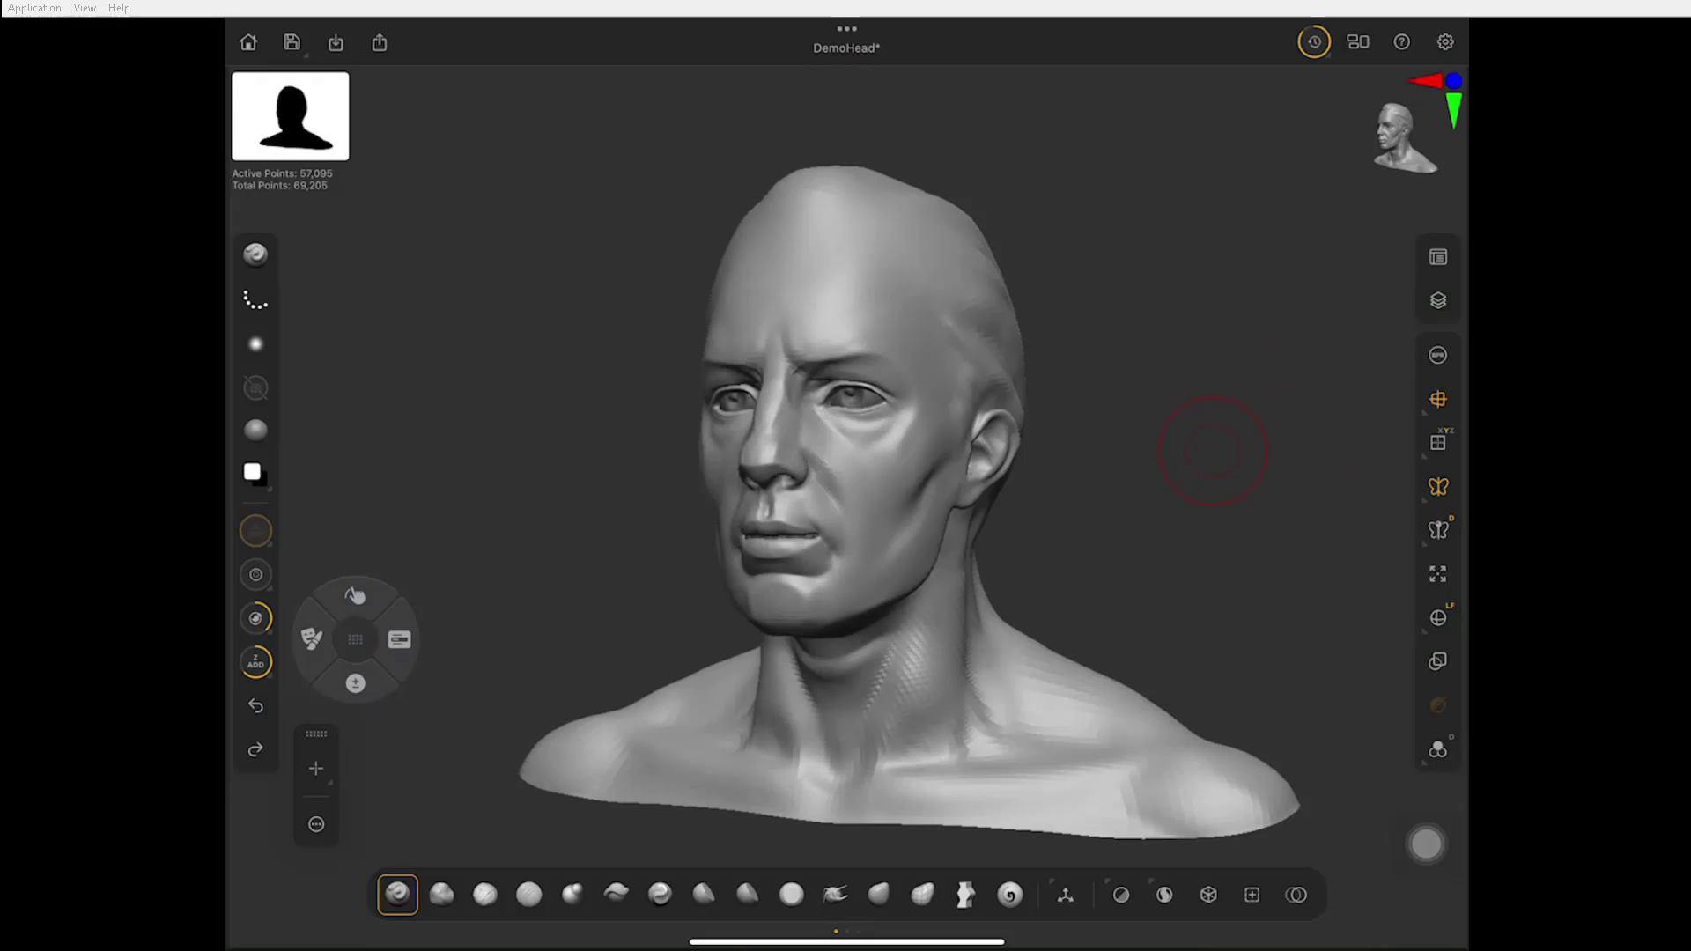
- Dismiss the Quick Menu and zoom in close on the face and ear
click(354, 684)
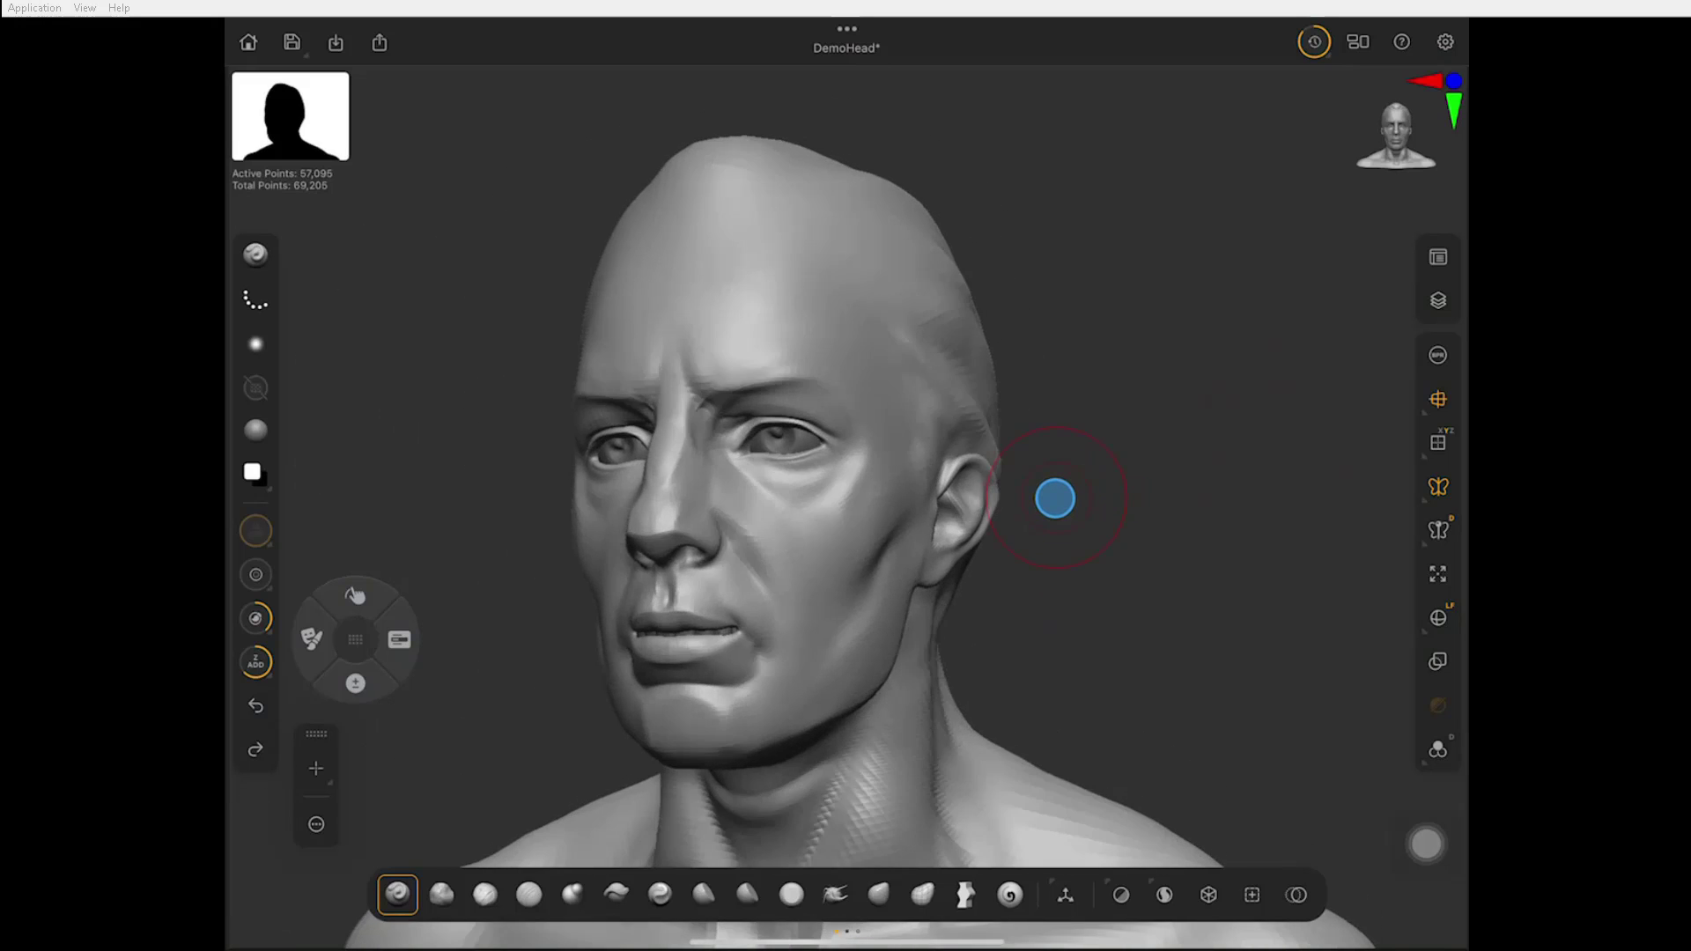
drag(1056, 499, 1031, 545)
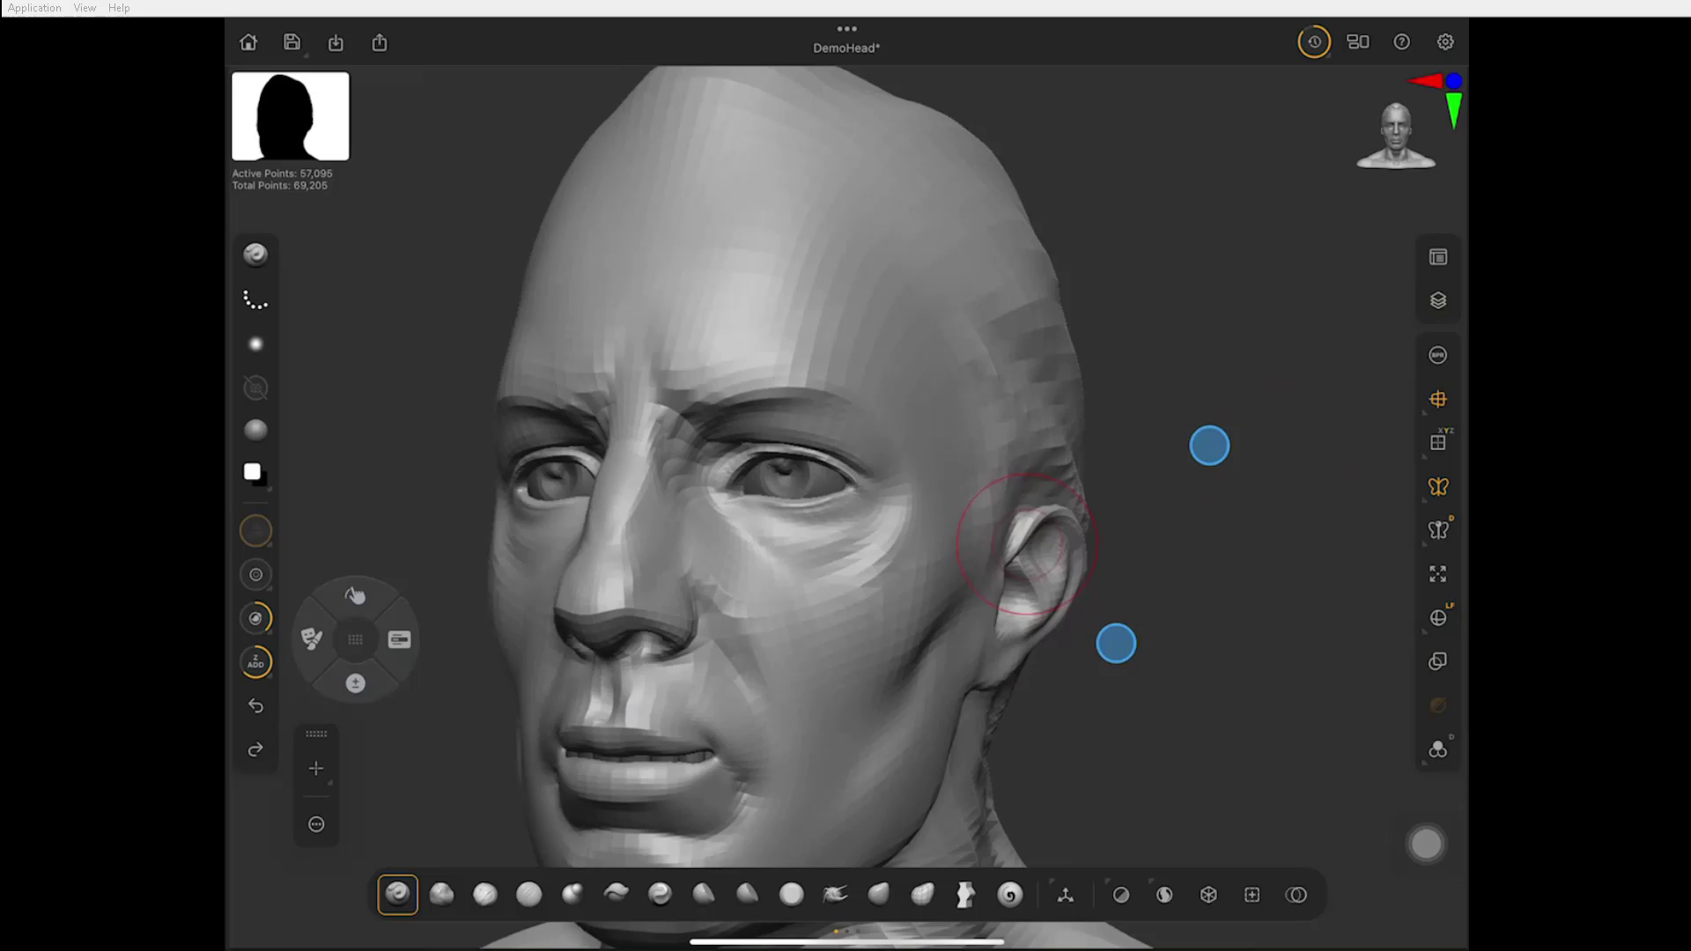